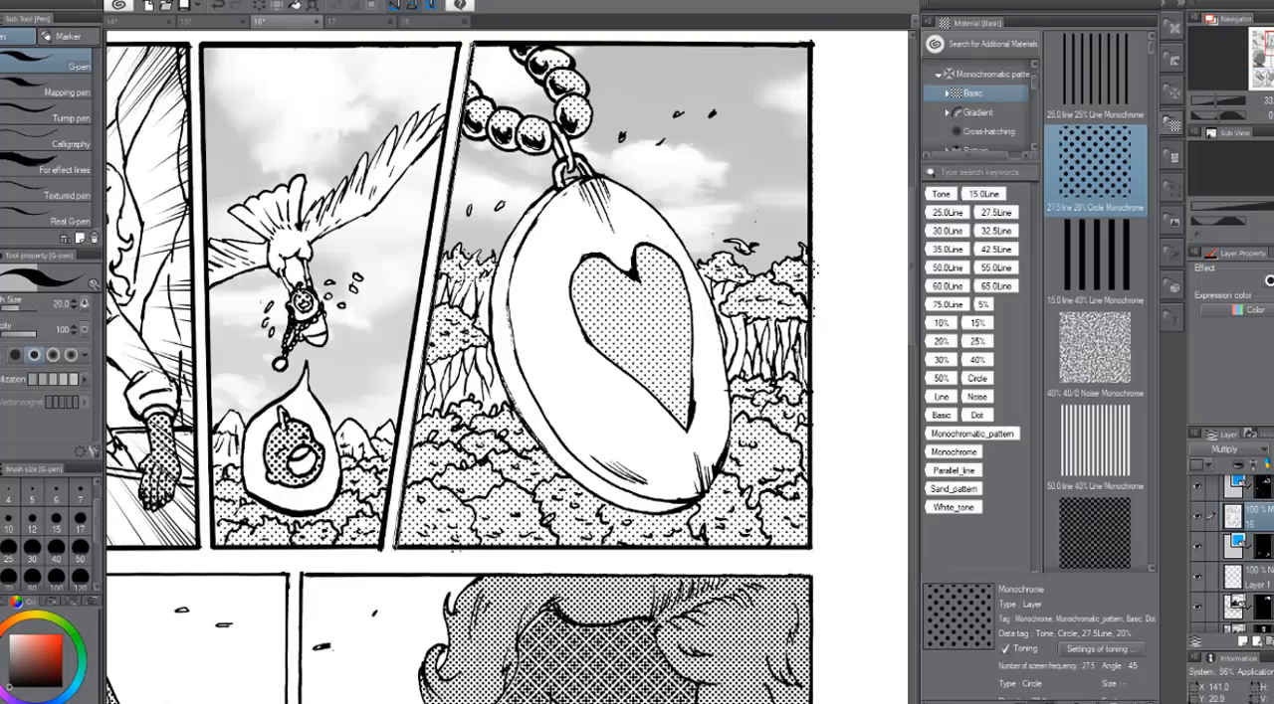
Step: Rasterize the current layer via the Layer menu, then browse manga effect-line materials on the next page
{"action": "scroll", "scroll_direction": "down", "scroll_amount": 3}
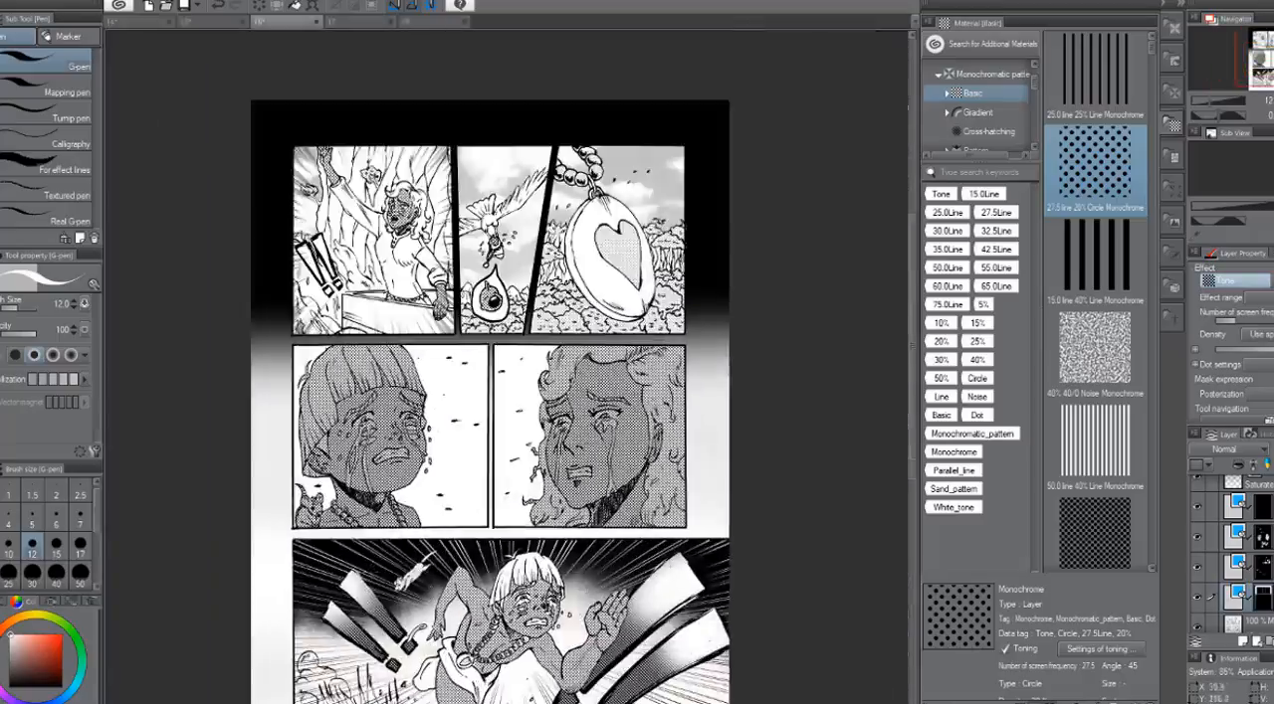
{"action": "scroll", "scroll_direction": "down", "scroll_amount": 3}
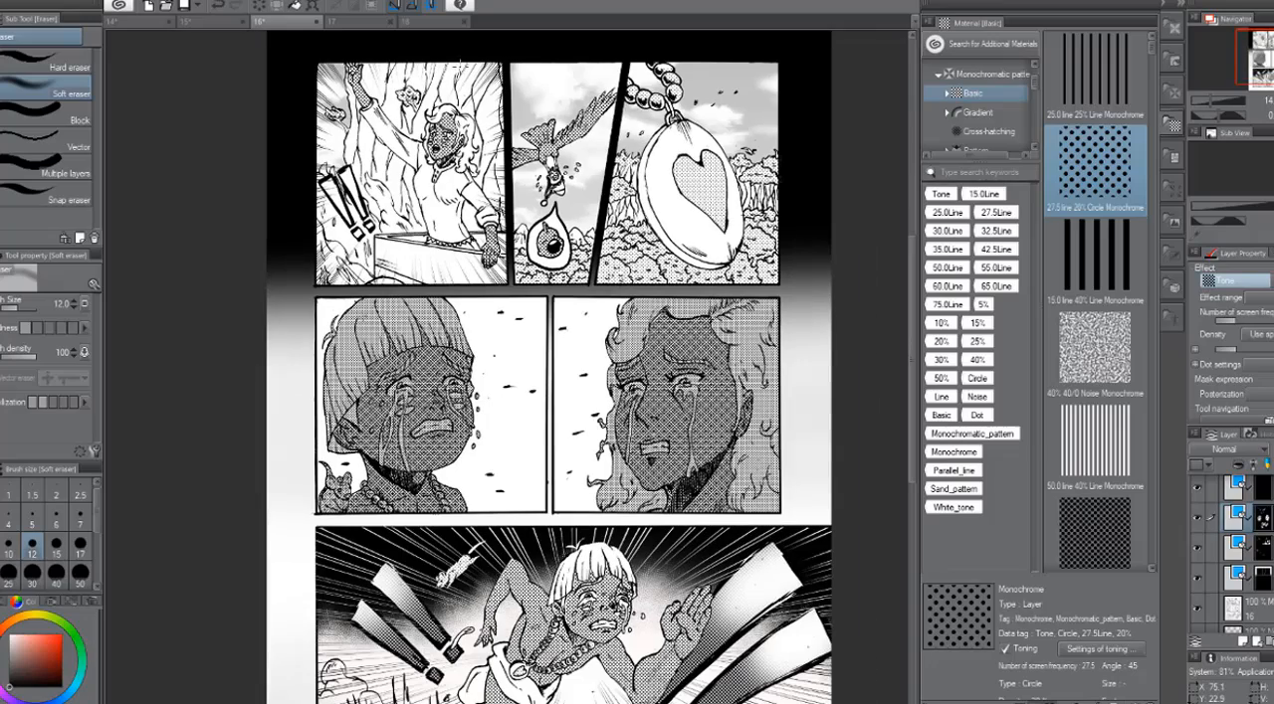
{"action": "left_click", "coordinate": [979, 127]}
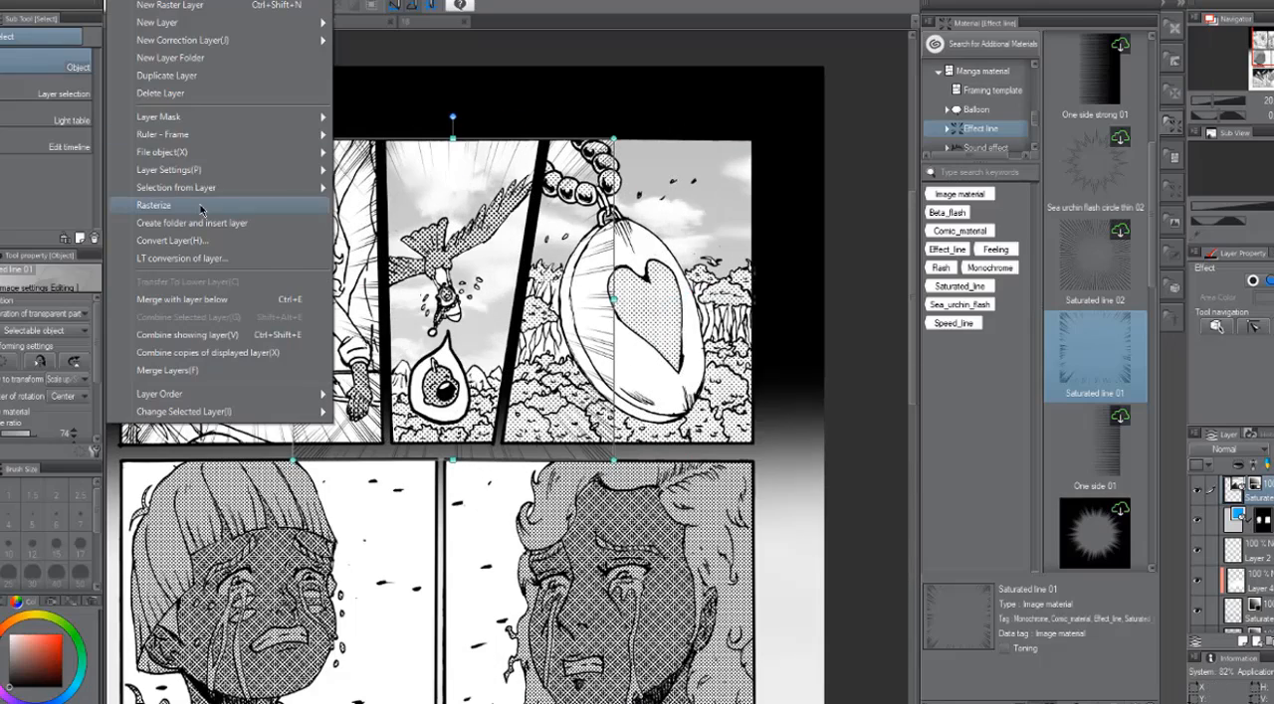
{"action": "left_click", "coordinate": [154, 205]}
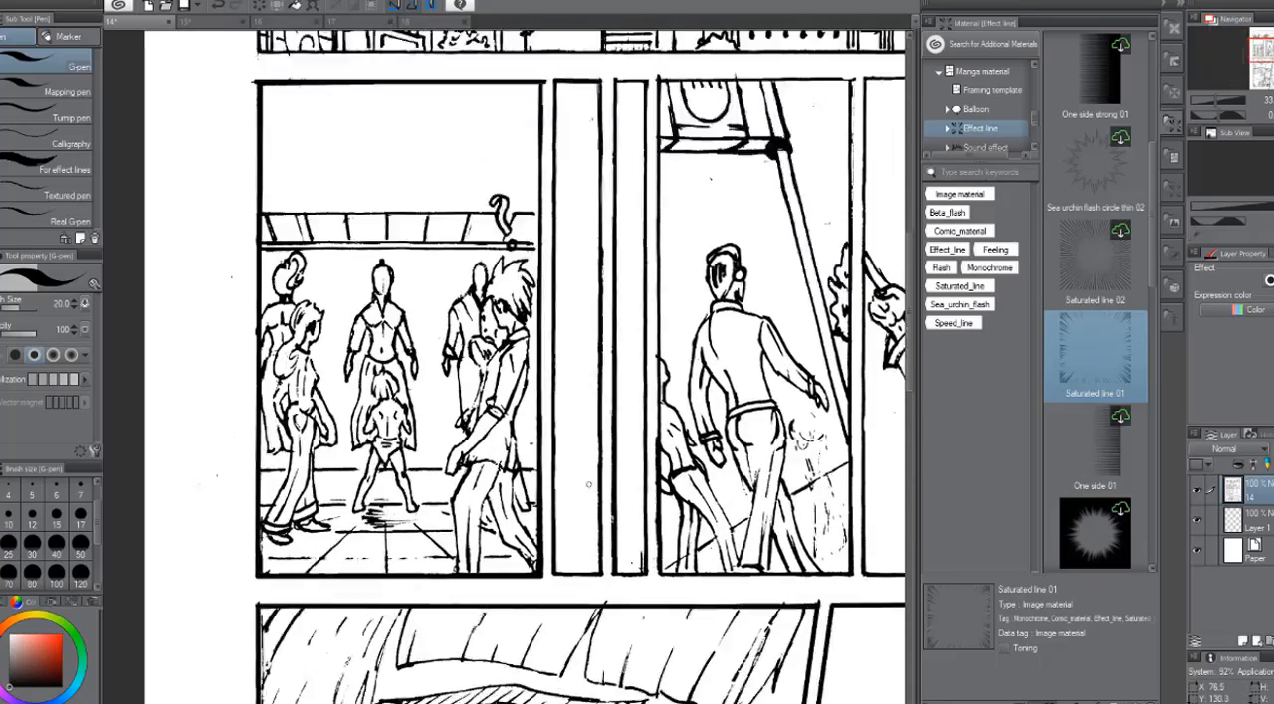
Step: Switch the Material palette to the 3D Background category to list background models
{"action": "scroll", "scroll_direction": "down", "scroll_amount": 3}
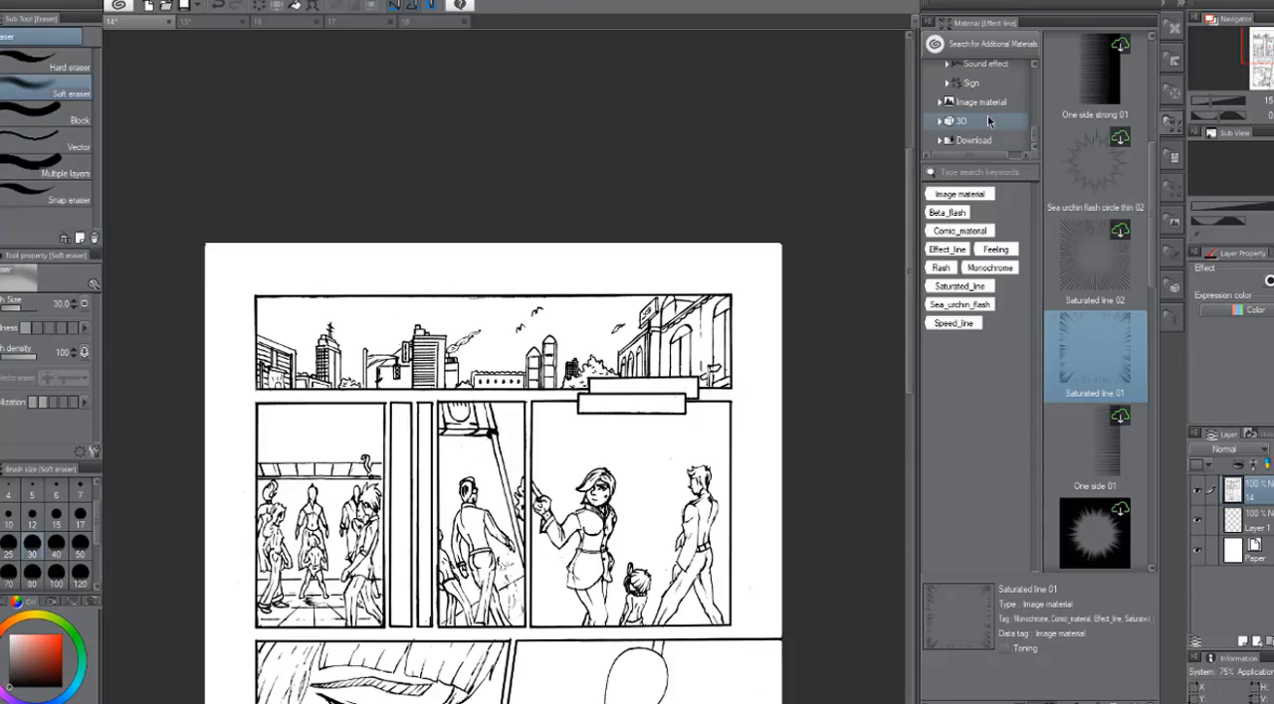
{"action": "left_click", "coordinate": [959, 119]}
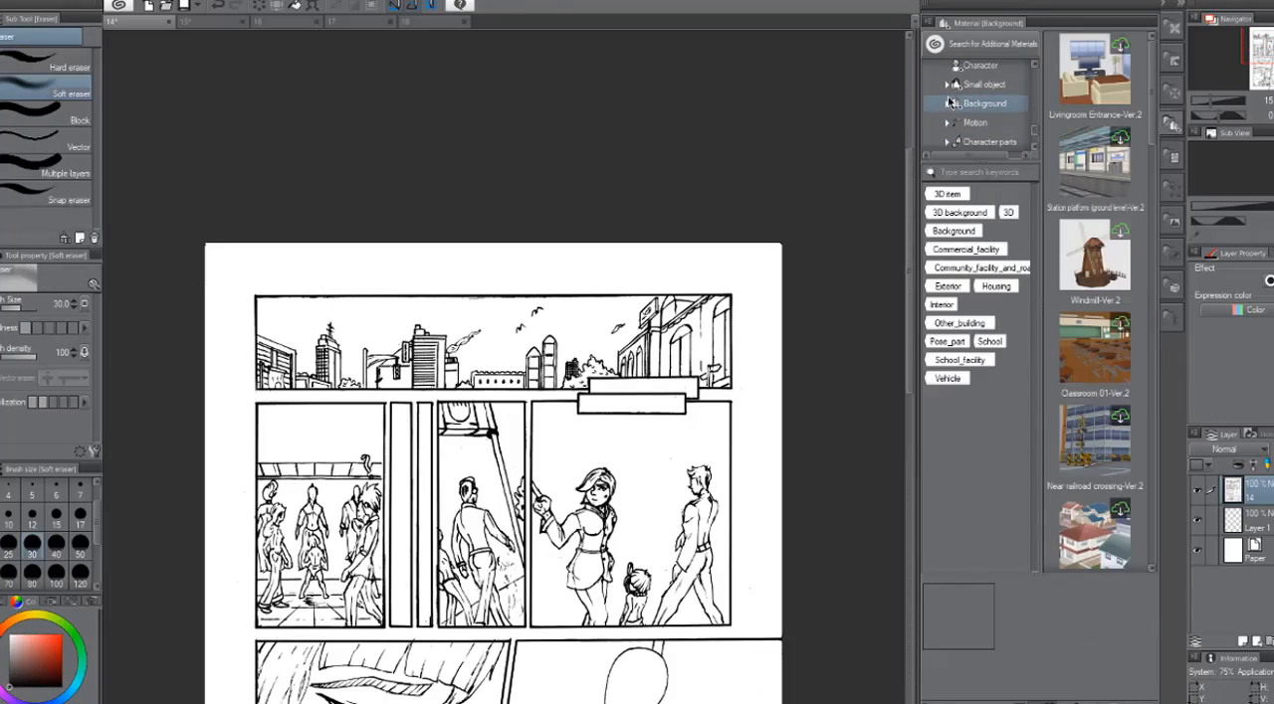